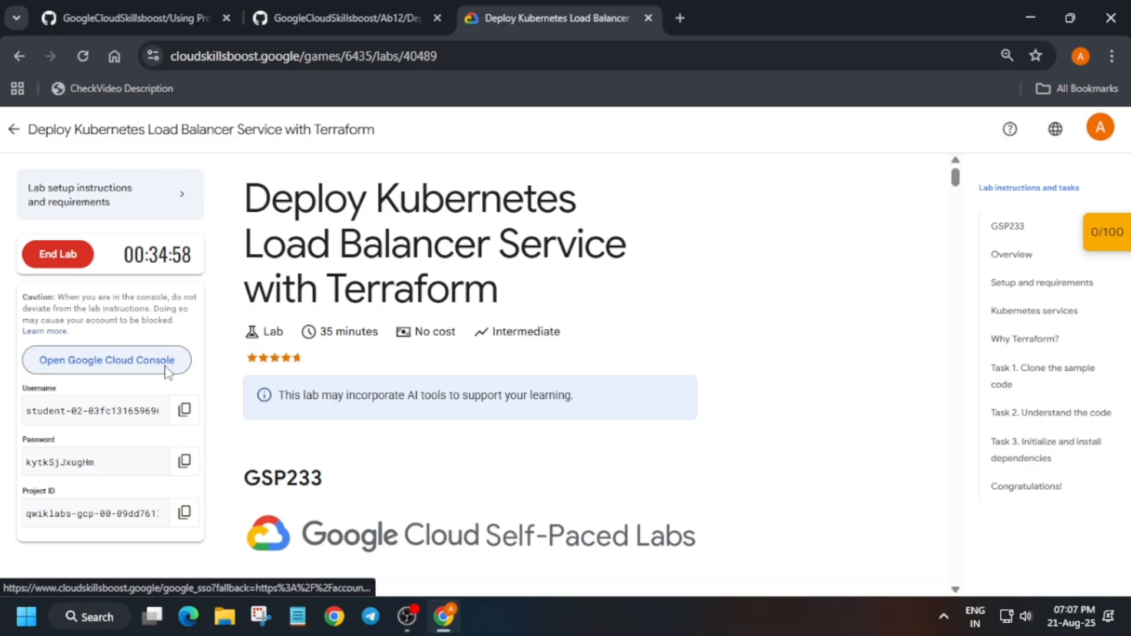
Launch the lab's Google Cloud Console from the Skills Boost lab panel
{"action": "left_click", "coordinate": [104, 360]}
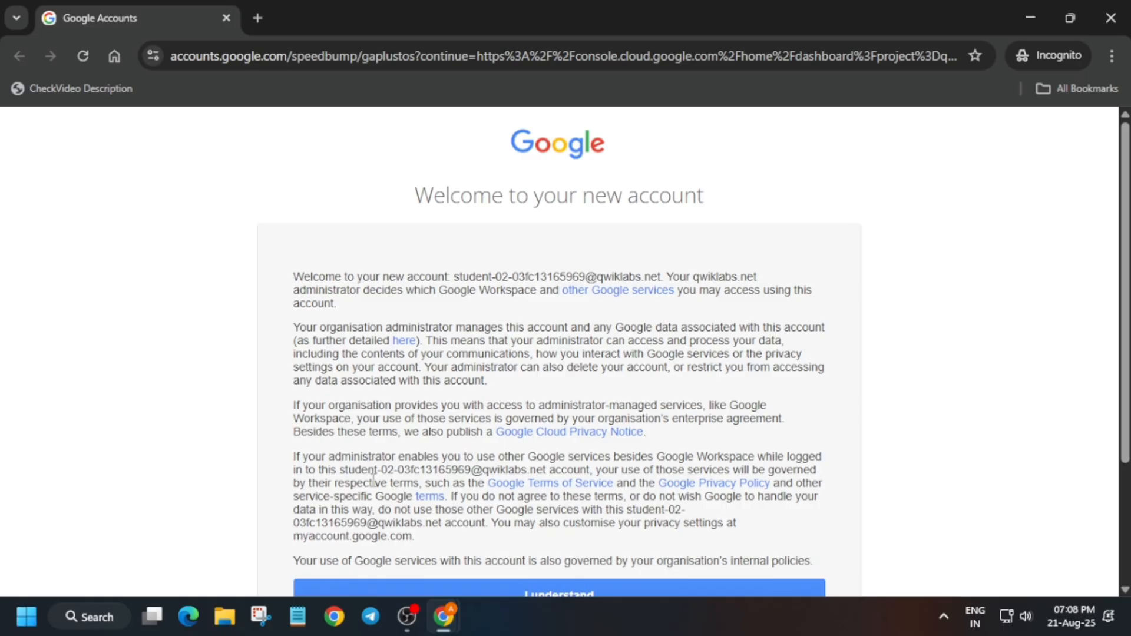
Accept the 'Welcome to your new account' notice with 'I understand'
{"action": "scroll", "scroll_direction": "down", "scroll_amount": 3}
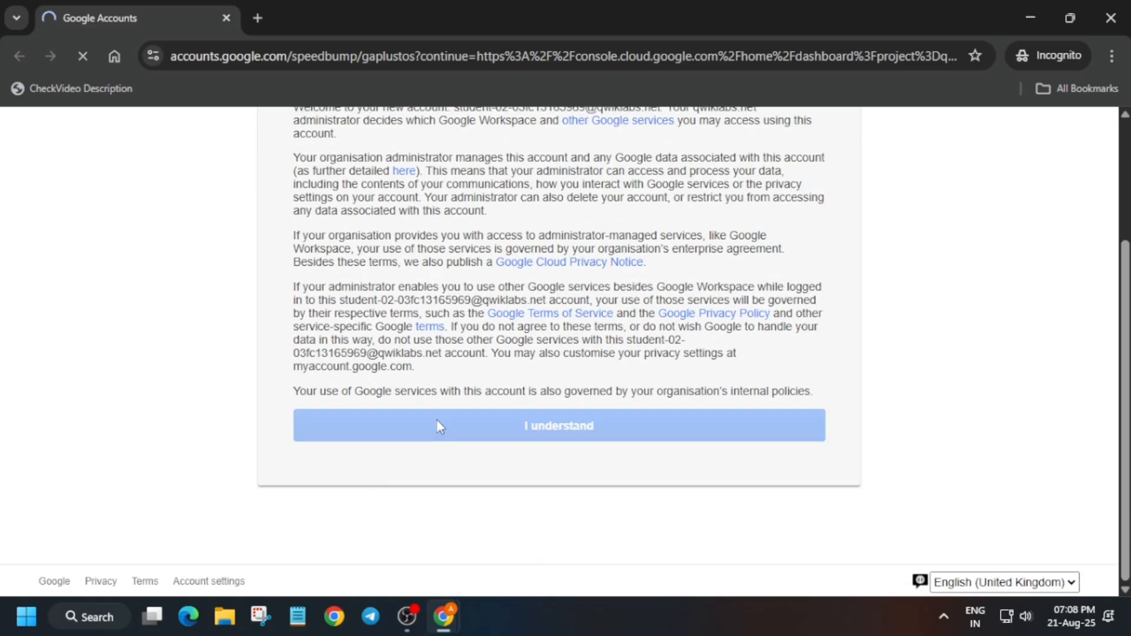
{"action": "left_click", "coordinate": [558, 425]}
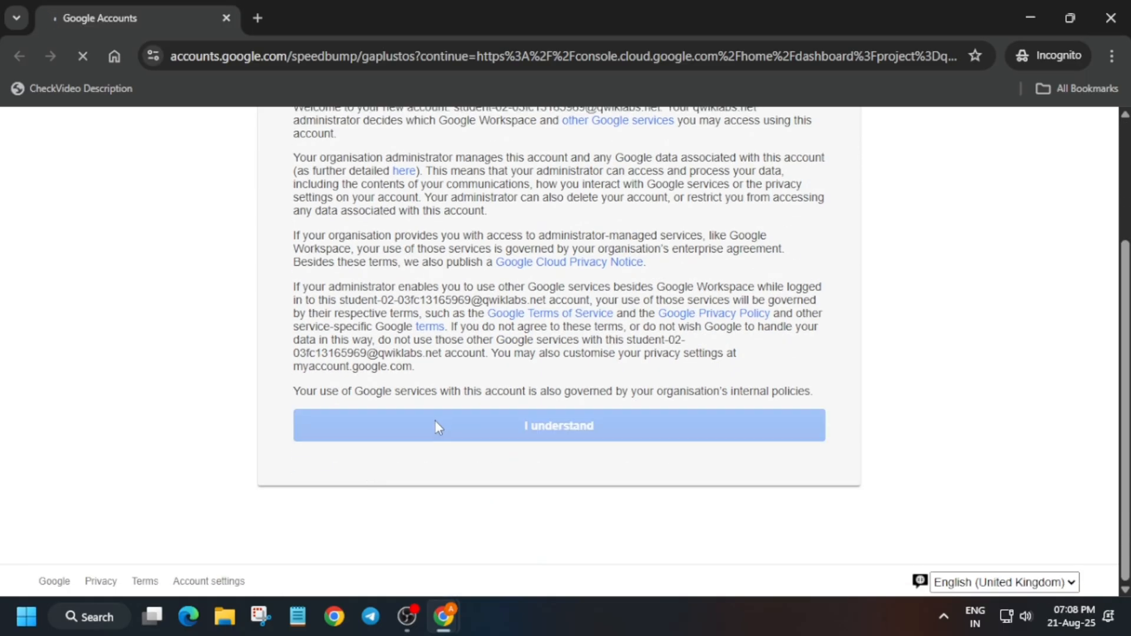
{"action": "left_click", "coordinate": [559, 425]}
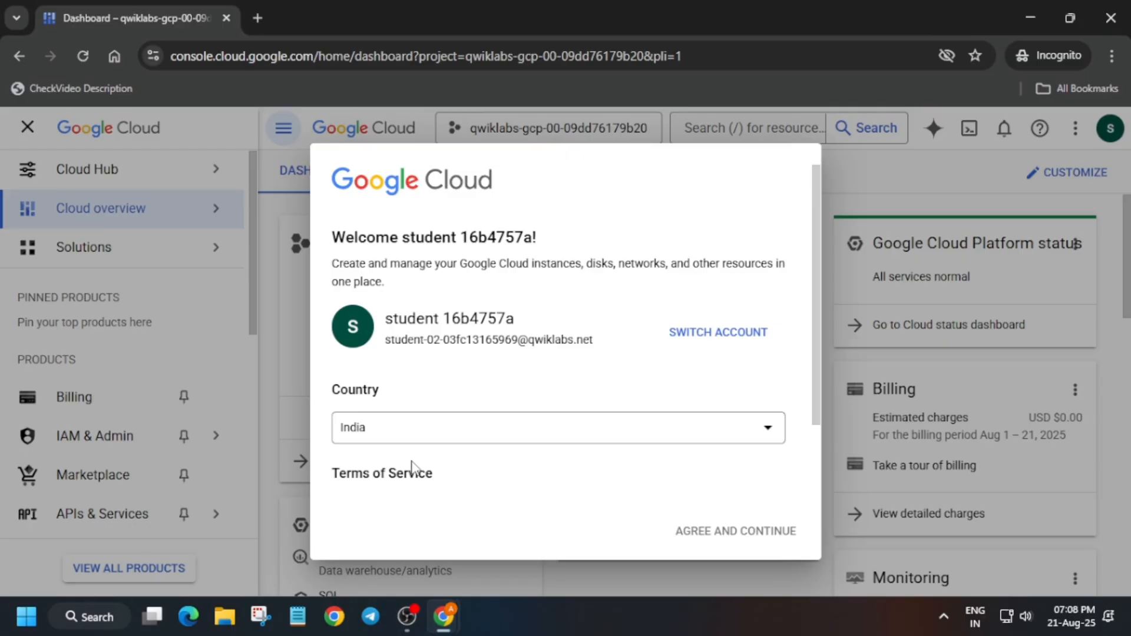
{"action": "mouse_move", "coordinate": [383, 469]}
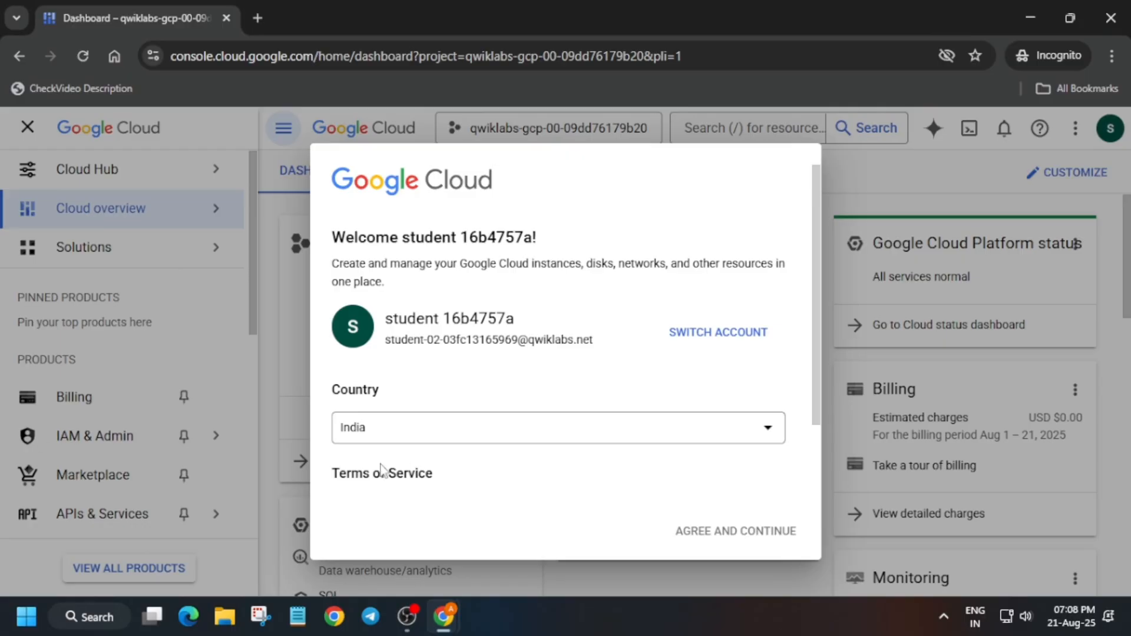
Agree to the Cloud Console terms of service with Country left as India
{"action": "left_click", "coordinate": [339, 431]}
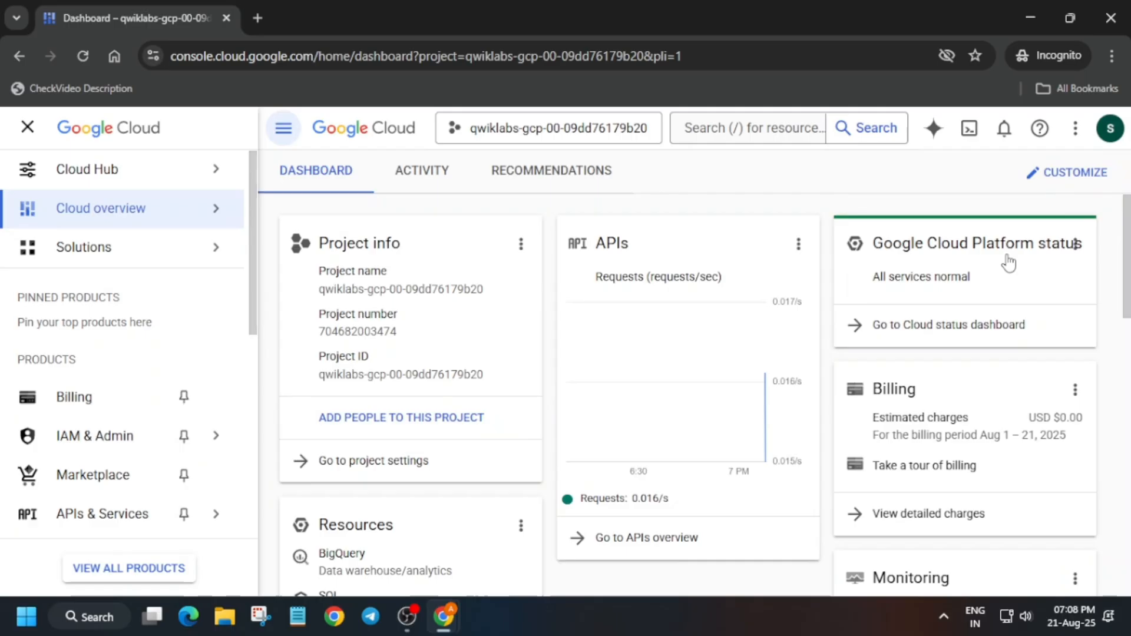
Activate Cloud Shell, continue, authorize it, and start the copied setup commands
{"action": "left_click", "coordinate": [955, 127]}
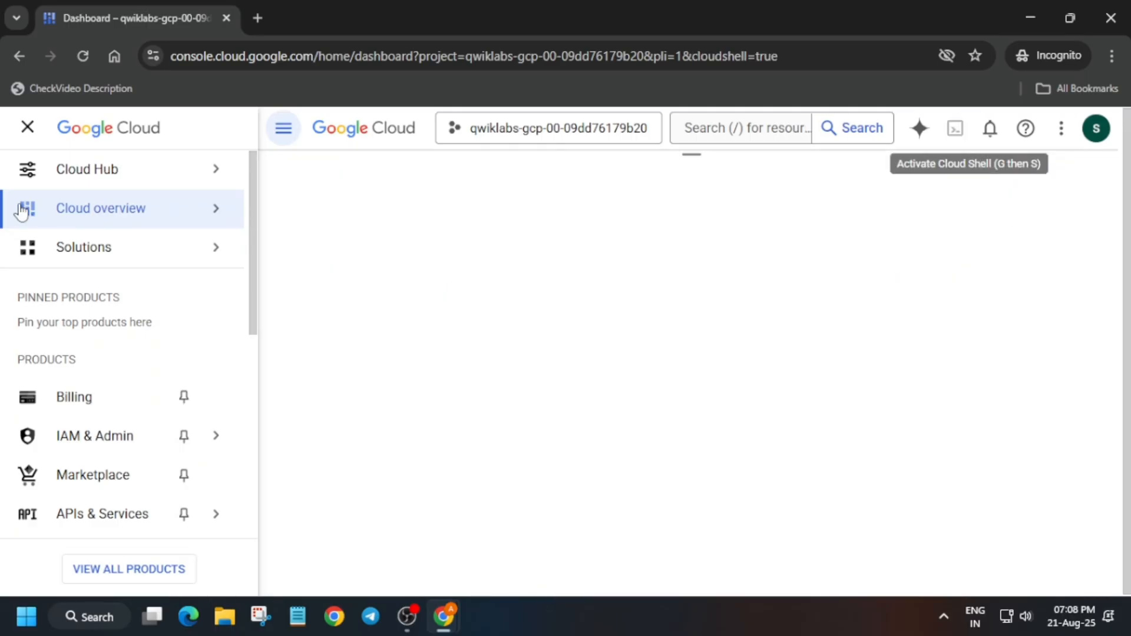
{"action": "left_click", "coordinate": [954, 128]}
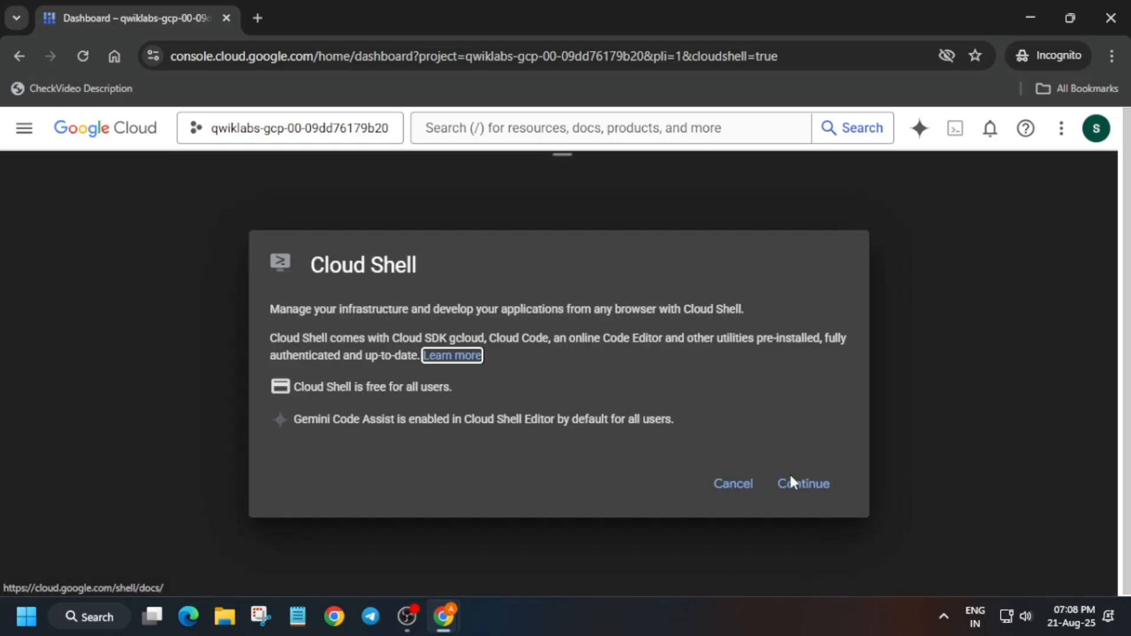
{"action": "left_click", "coordinate": [802, 483]}
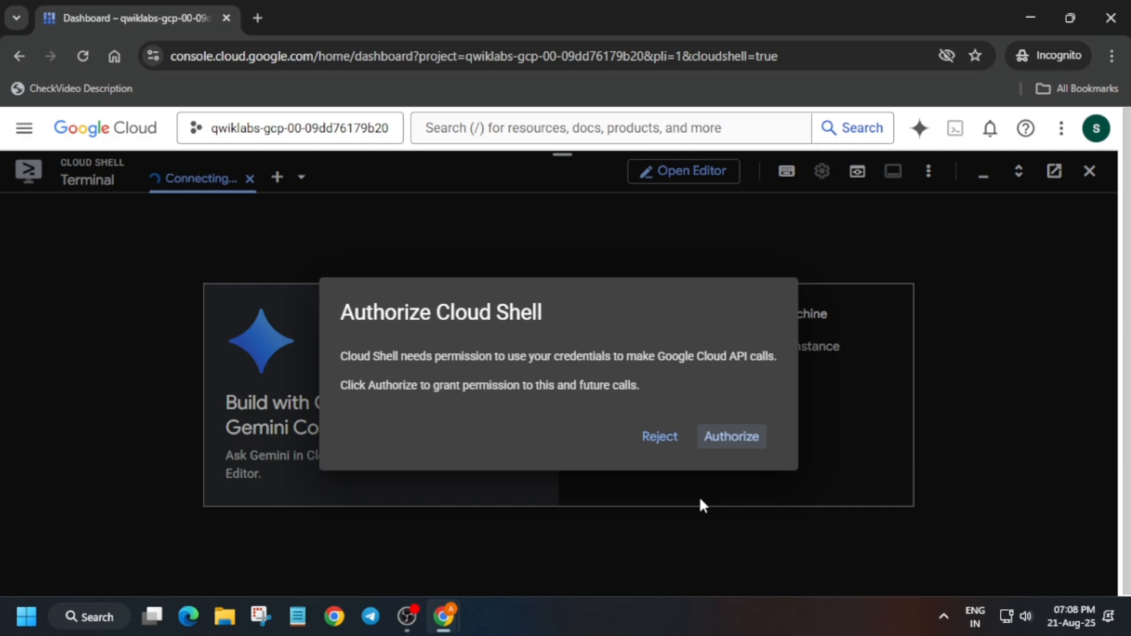
{"action": "left_click", "coordinate": [730, 437]}
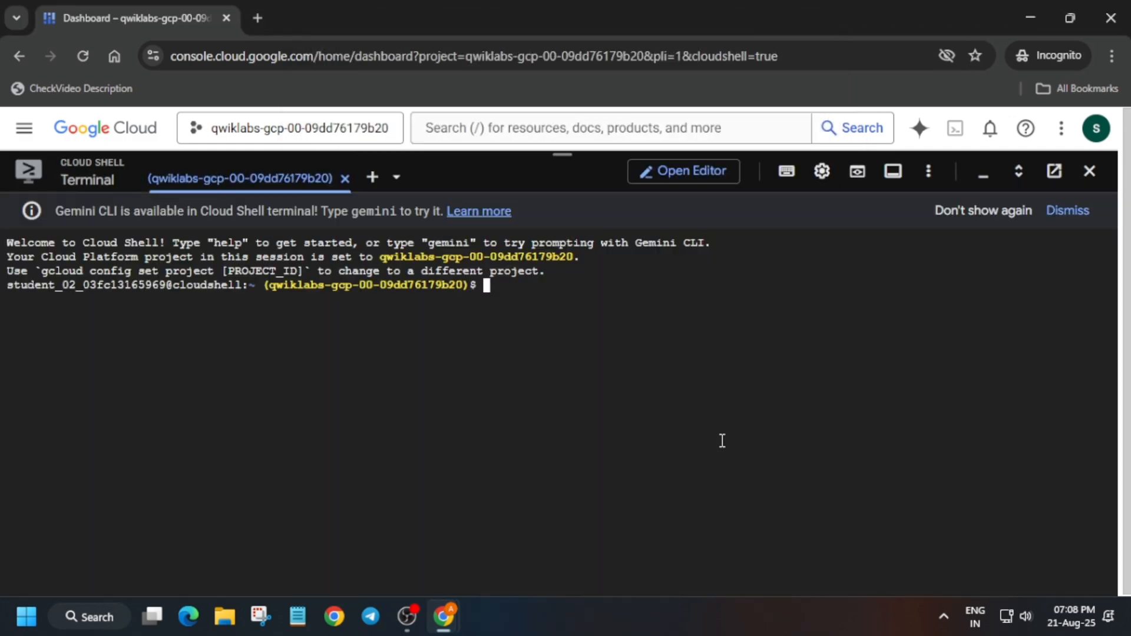
{"action": "mouse_move", "coordinate": [719, 440]}
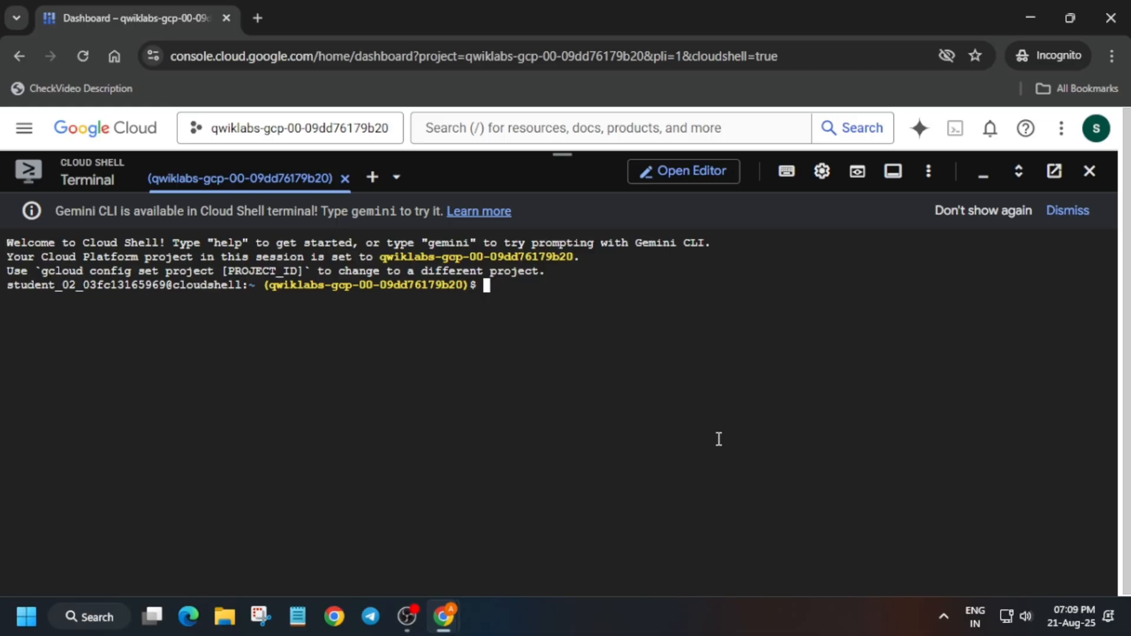
{"action": "mouse_move", "coordinate": [764, 268]}
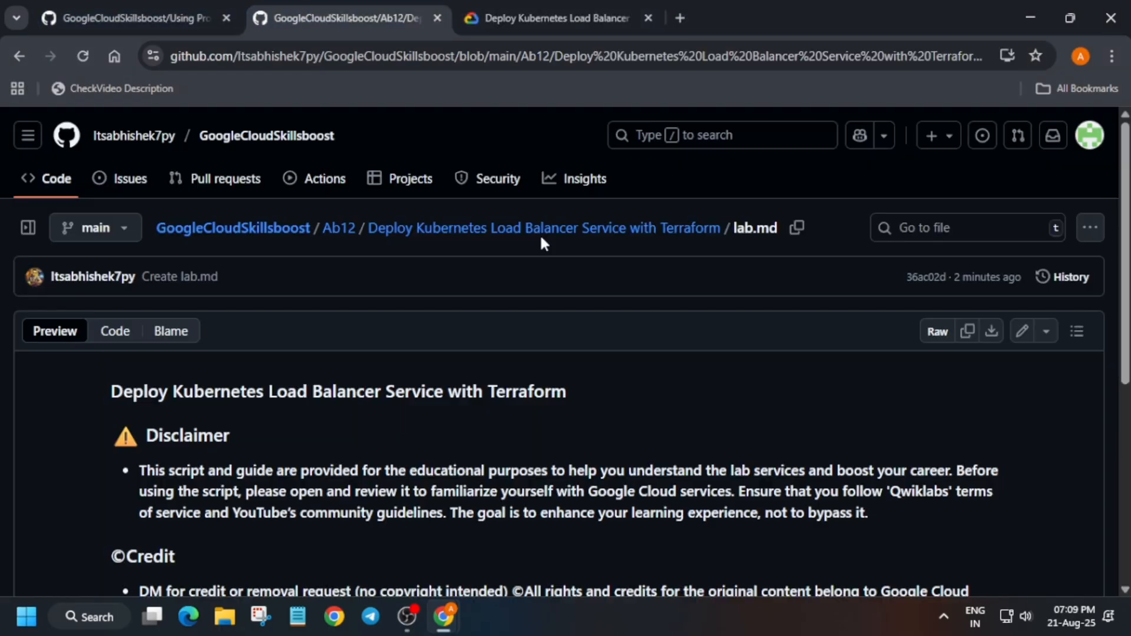
{"action": "left_click", "coordinate": [987, 304]}
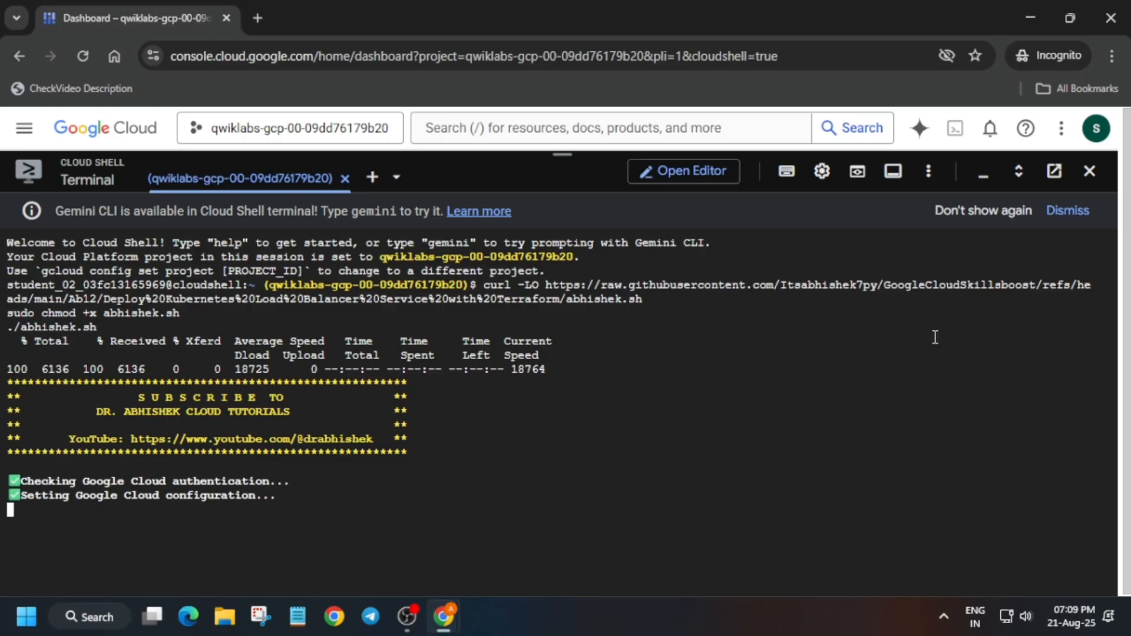
{"action": "mouse_move", "coordinate": [821, 171]}
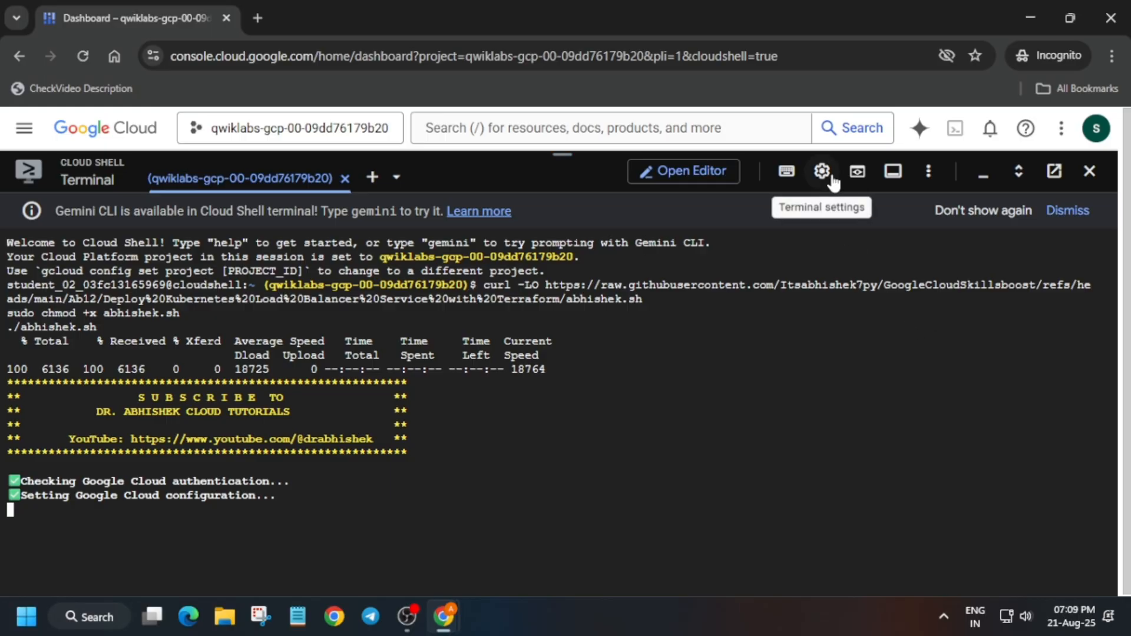
Run the abhishek.sh script in Cloud Shell, then begin ending the 100/100 lab
{"action": "left_click", "coordinate": [822, 172]}
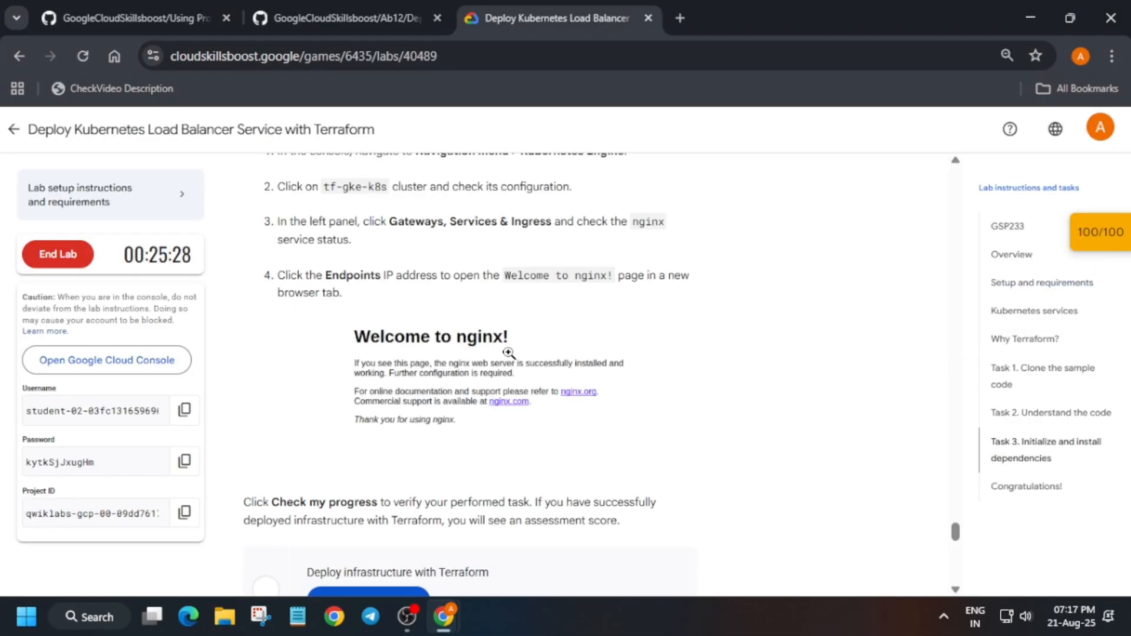
{"action": "left_click", "coordinate": [58, 253]}
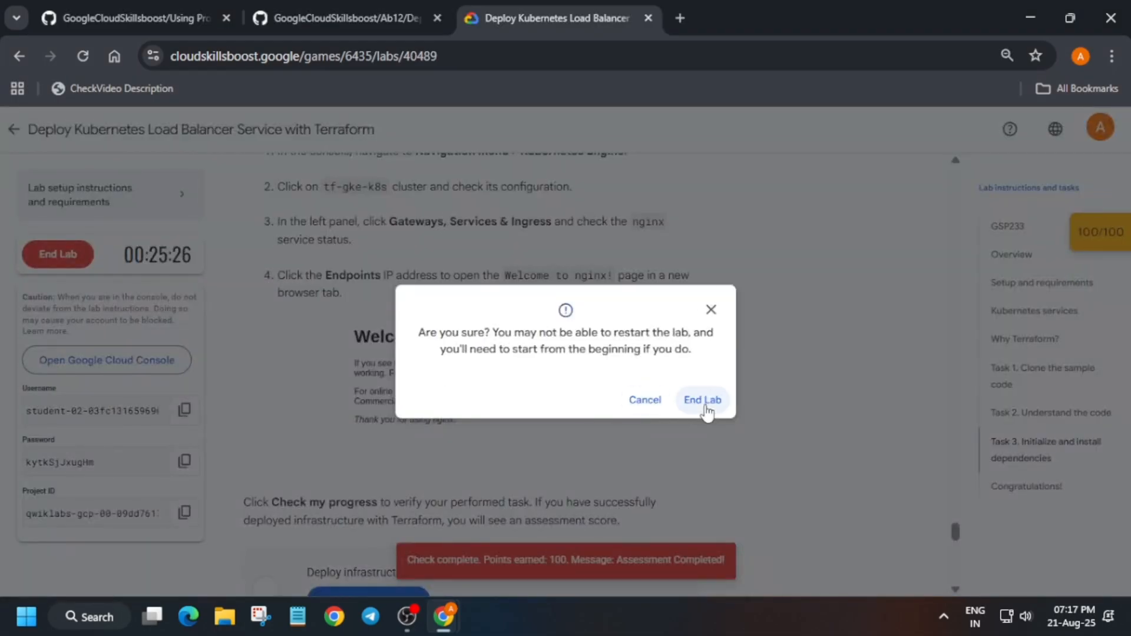